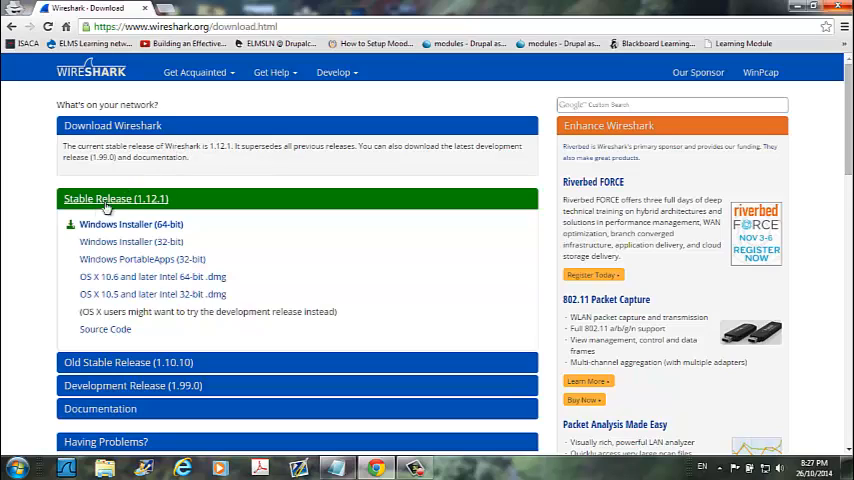
mouse_move(92, 146)
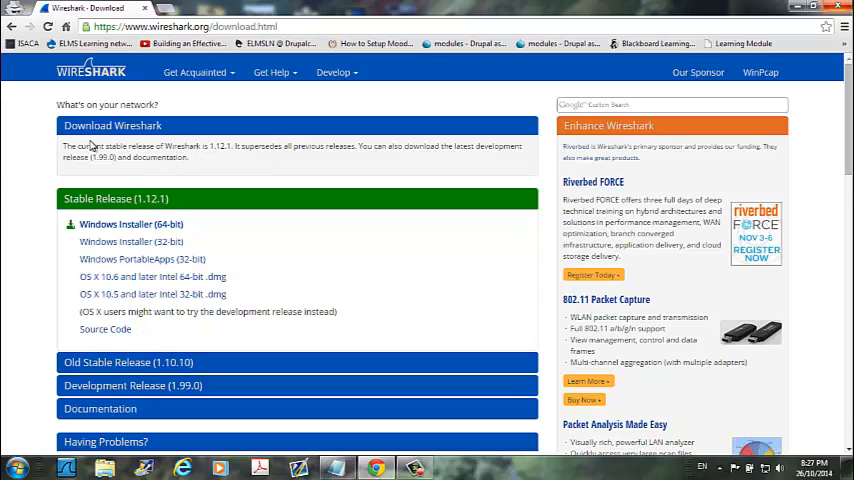
mouse_move(52, 292)
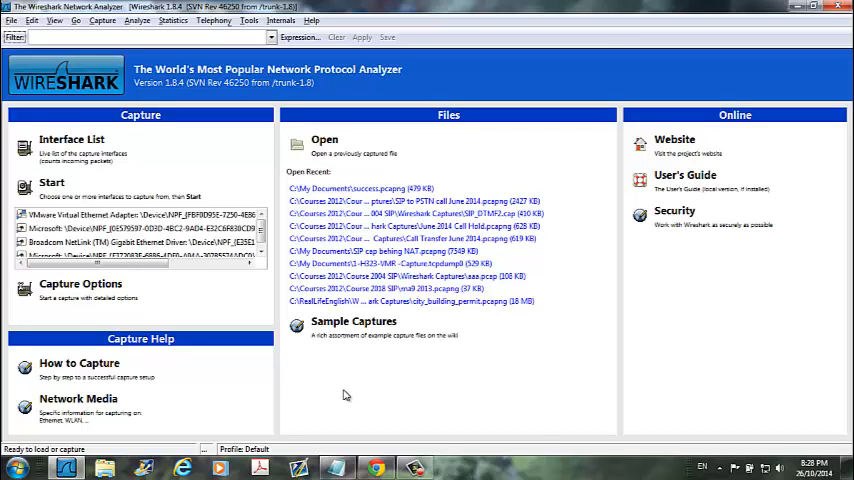
mouse_move(278, 342)
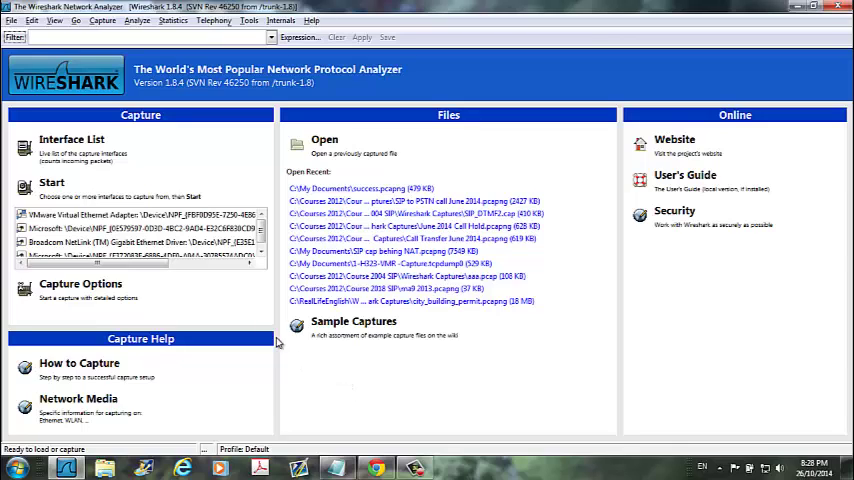
mouse_move(104, 152)
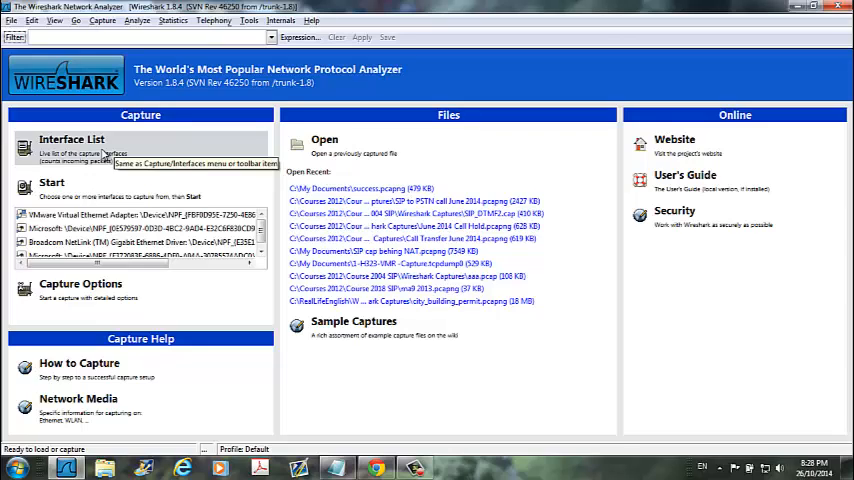
mouse_move(410, 200)
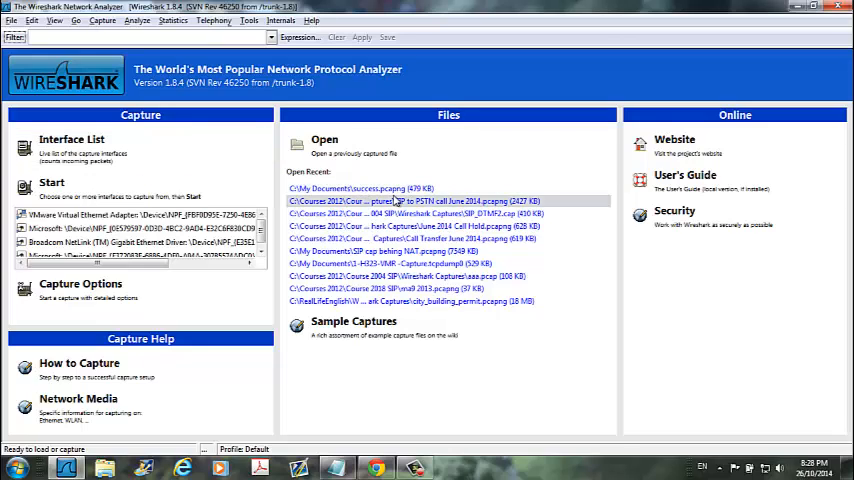
mouse_move(410, 200)
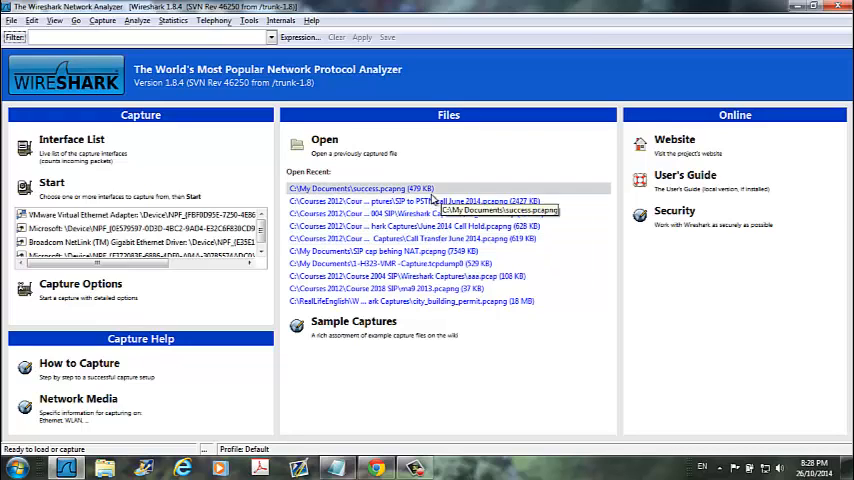
mouse_move(484, 276)
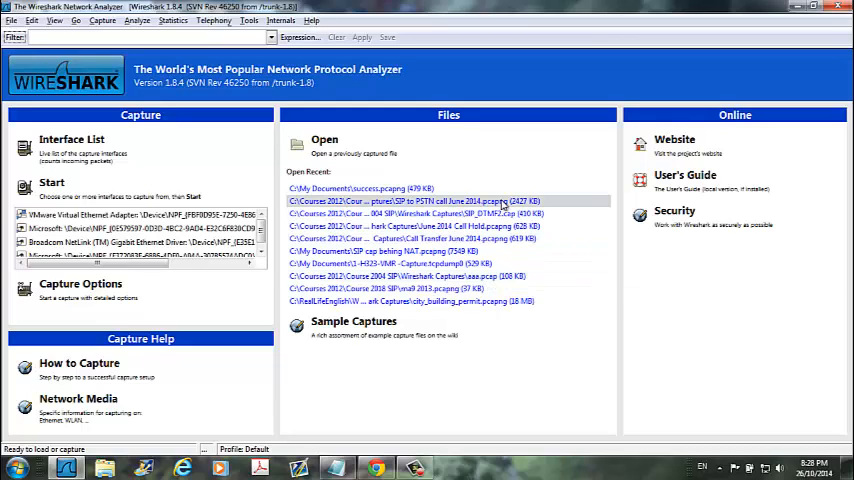
mouse_move(540, 276)
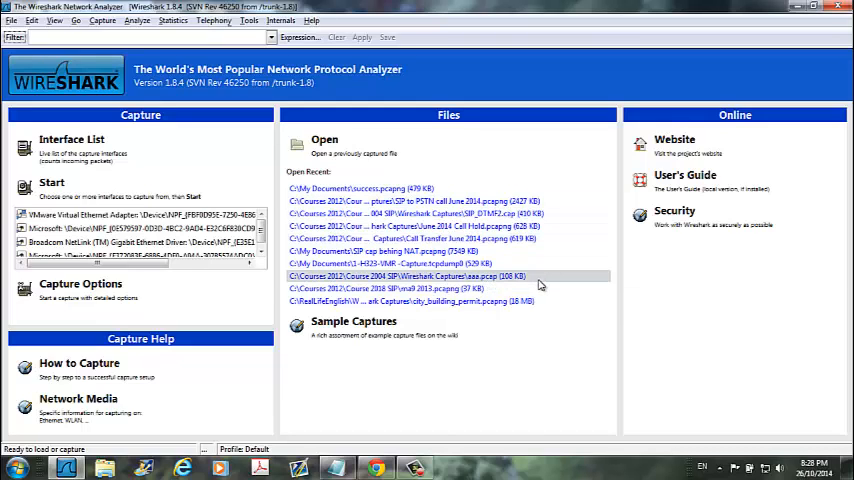
mouse_move(532, 276)
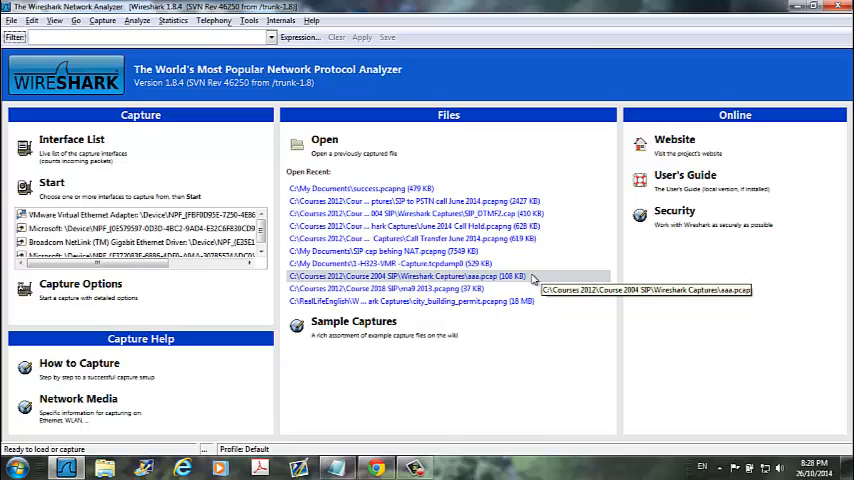
mouse_move(532, 160)
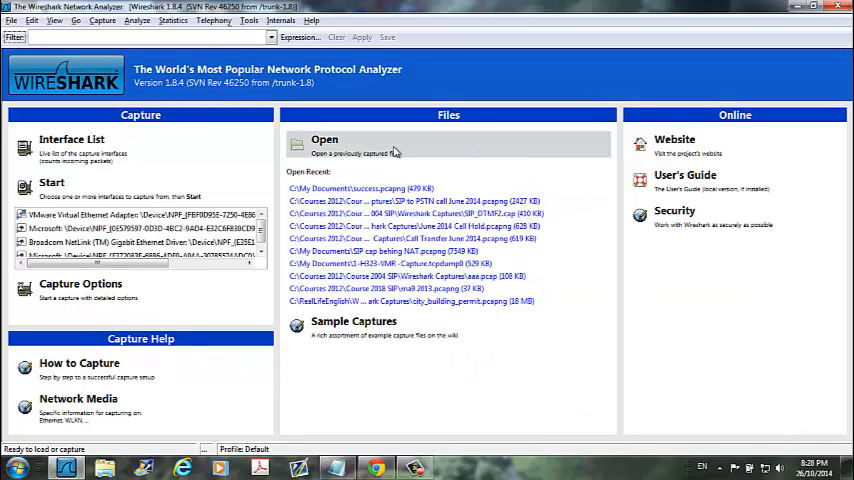
mouse_move(370, 148)
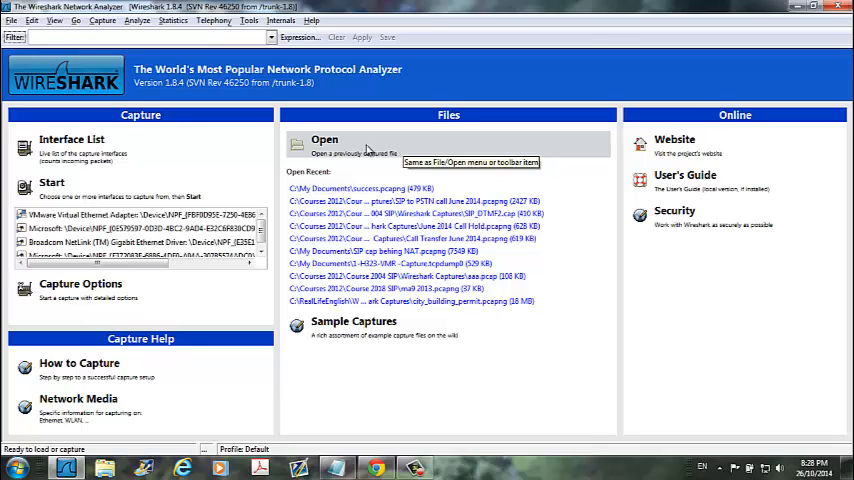
mouse_move(88, 150)
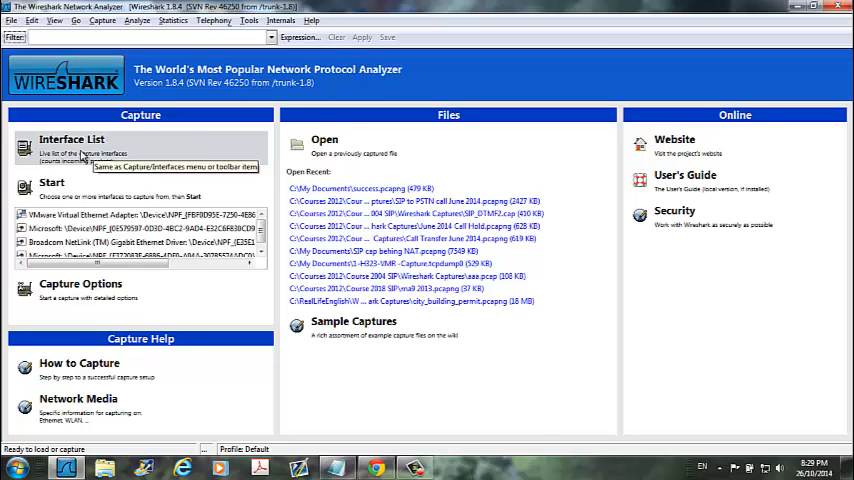
Step: Start a live capture on the Broadcom NetLink Gigabit Ethernet Driver from the Interface List
left_click(72, 140)
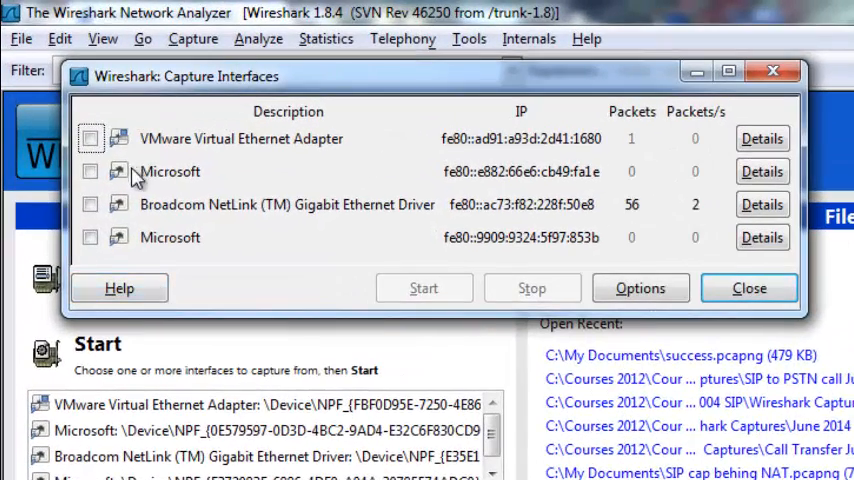
mouse_move(184, 144)
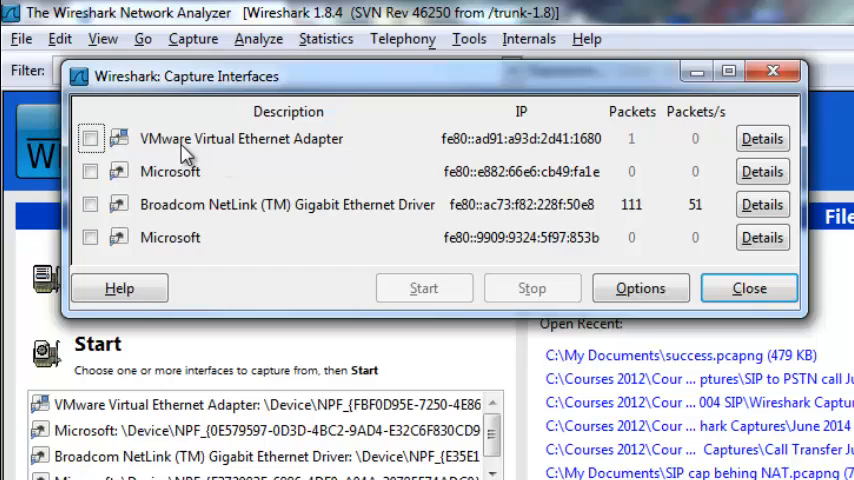
mouse_move(222, 166)
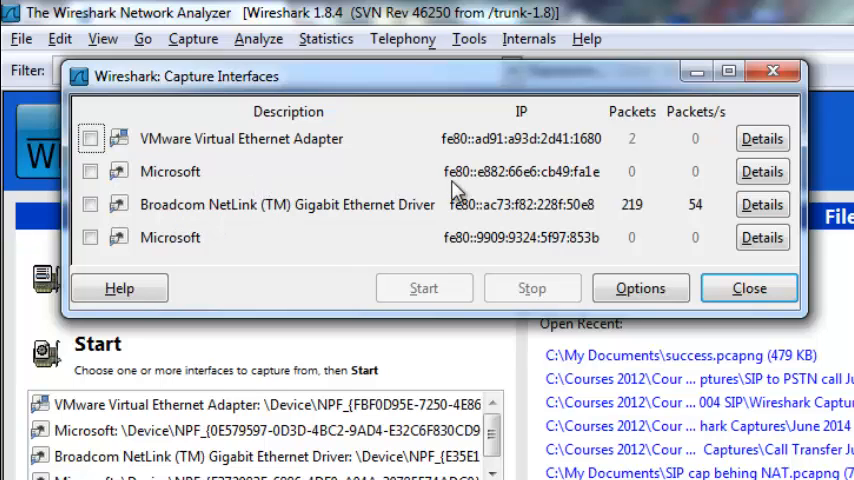
mouse_move(180, 230)
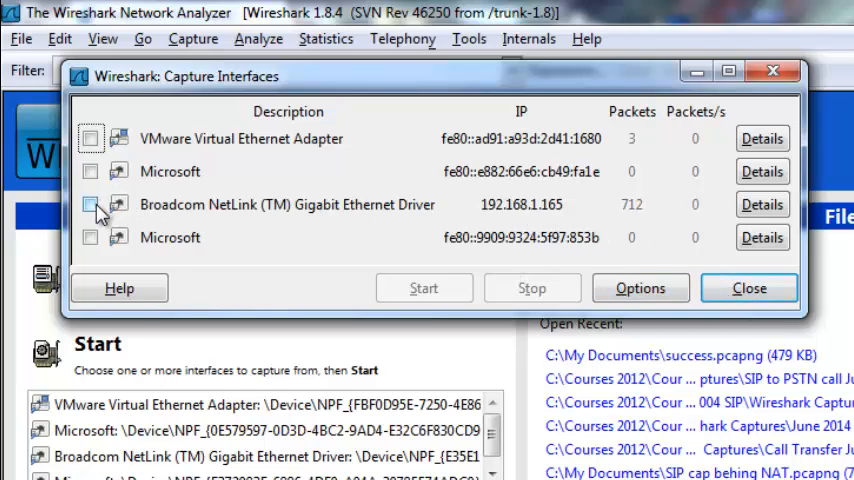
left_click(90, 204)
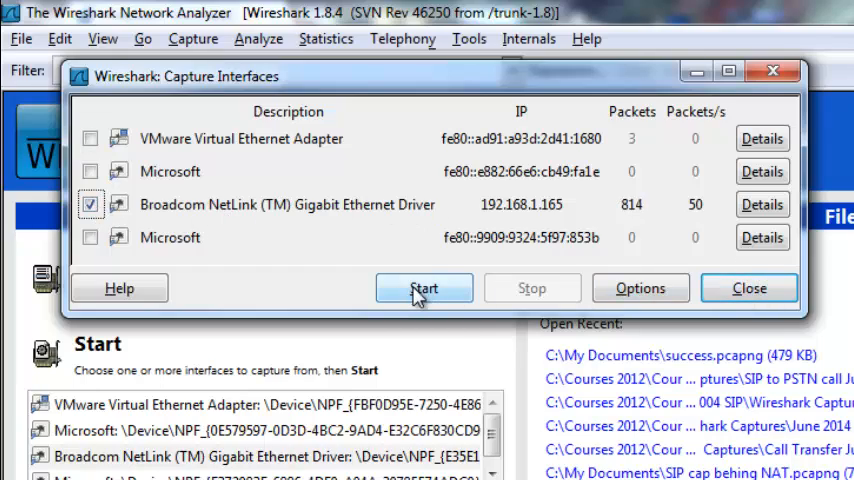
left_click(424, 288)
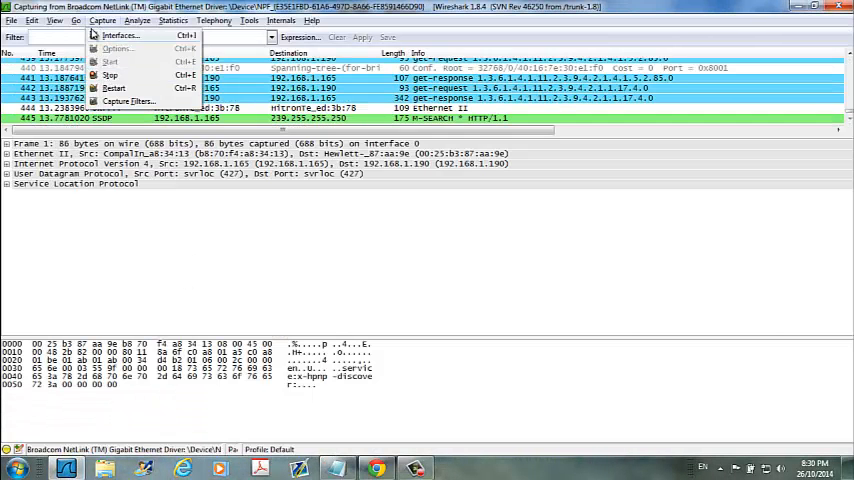
Step: Stop the capture and apply an 'http' display filter to the packet list
left_click(108, 76)
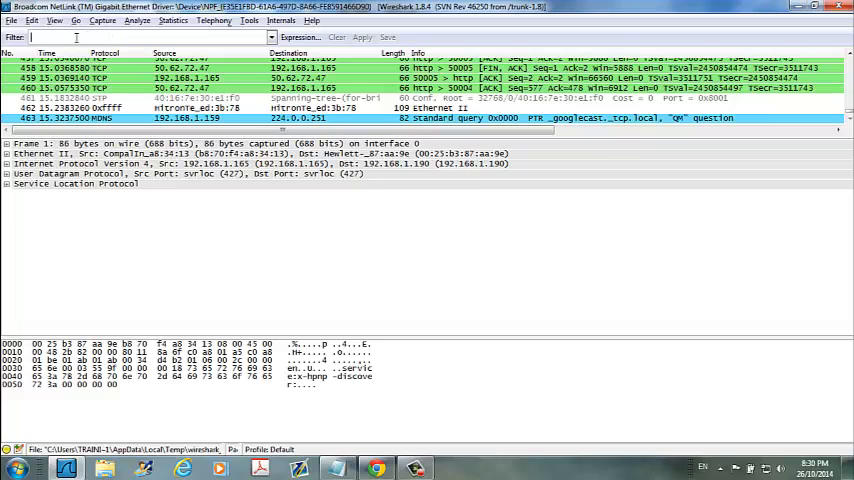
type("htt")
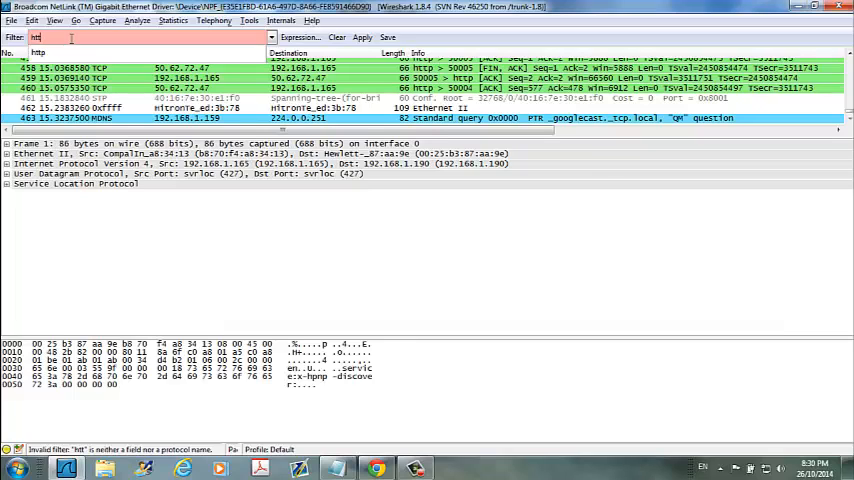
type("p")
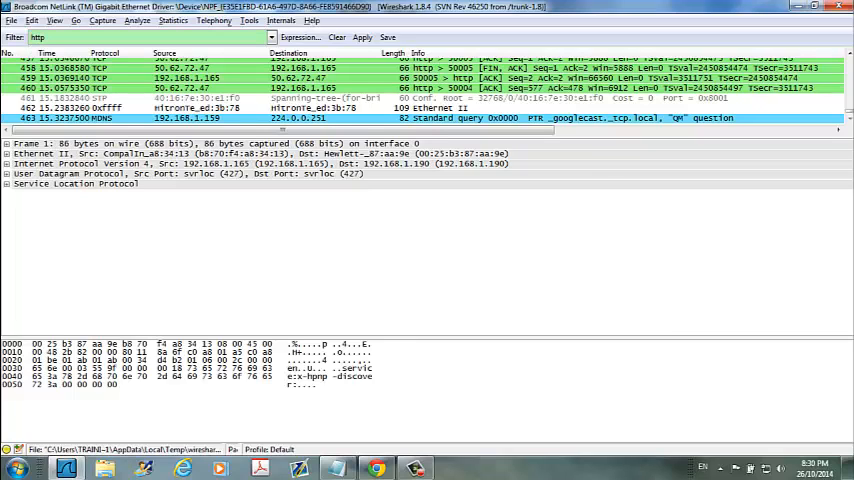
left_click(362, 36)
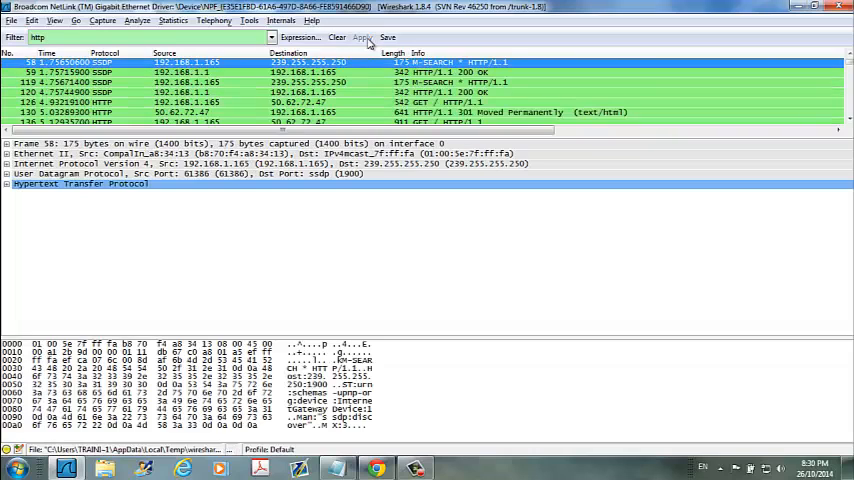
mouse_move(360, 96)
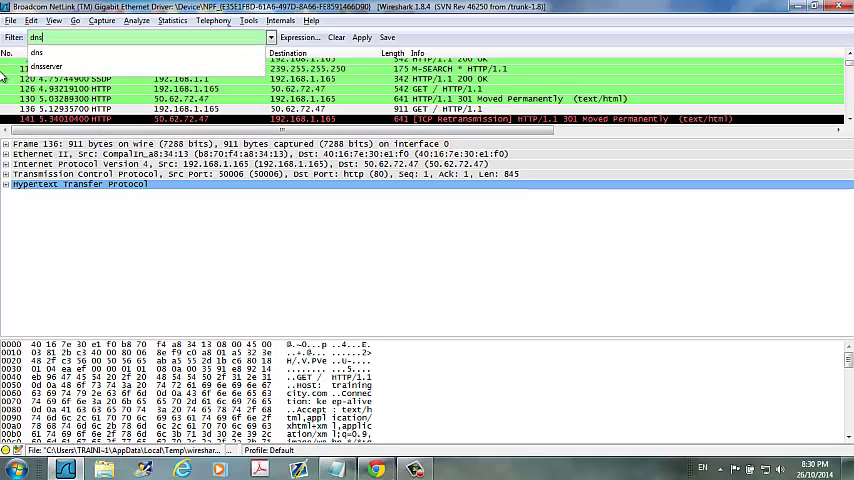
Step: Apply a 'dns' display filter so only DNS queries and responses are listed
left_click(360, 36)
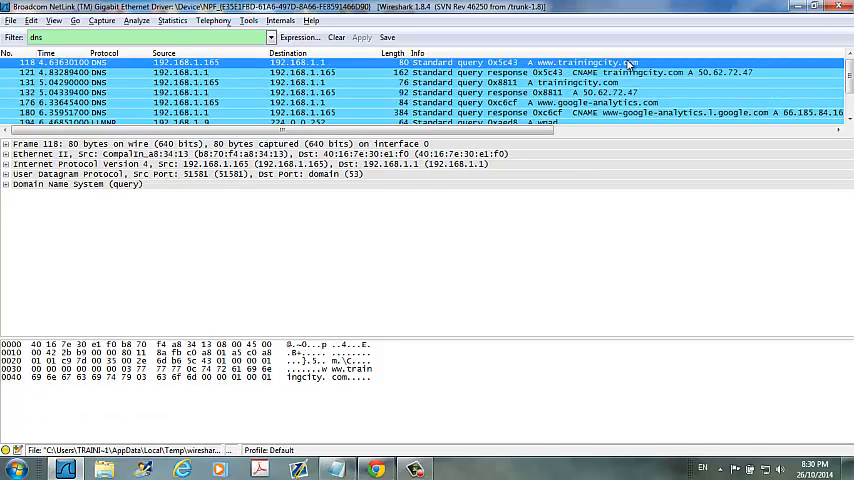
mouse_move(562, 64)
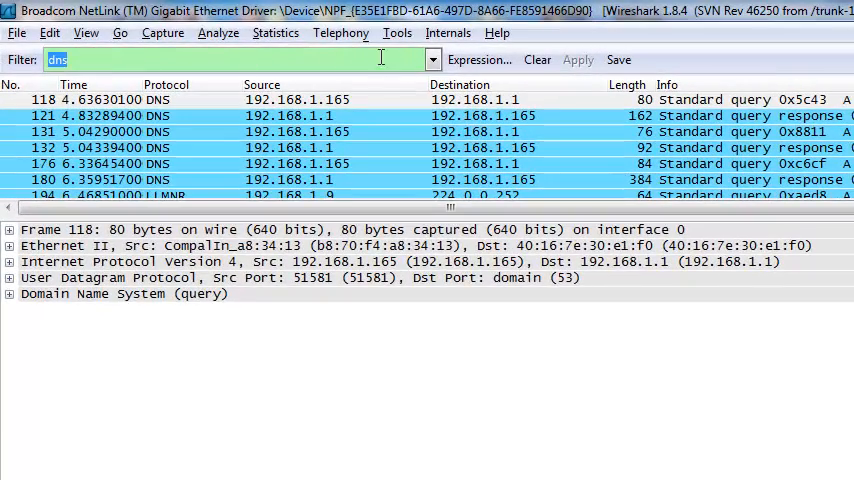
Step: Clear the display filter so the full mixed capture is listed again
left_click(536, 60)
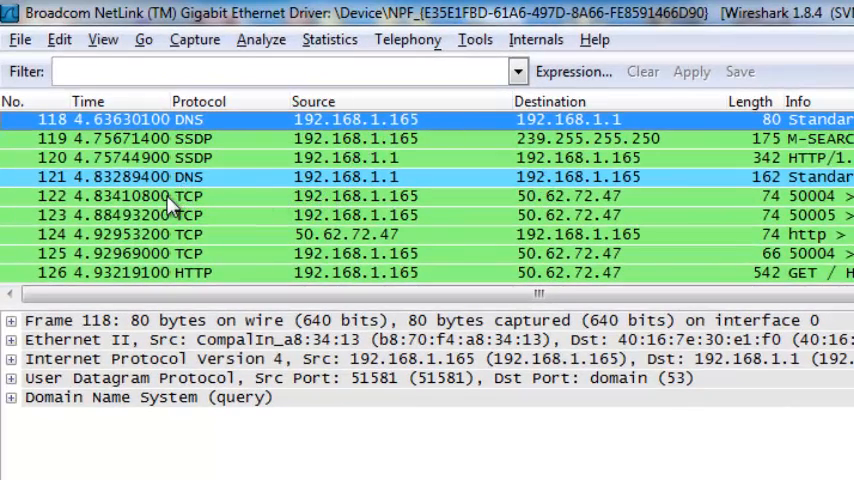
mouse_move(64, 368)
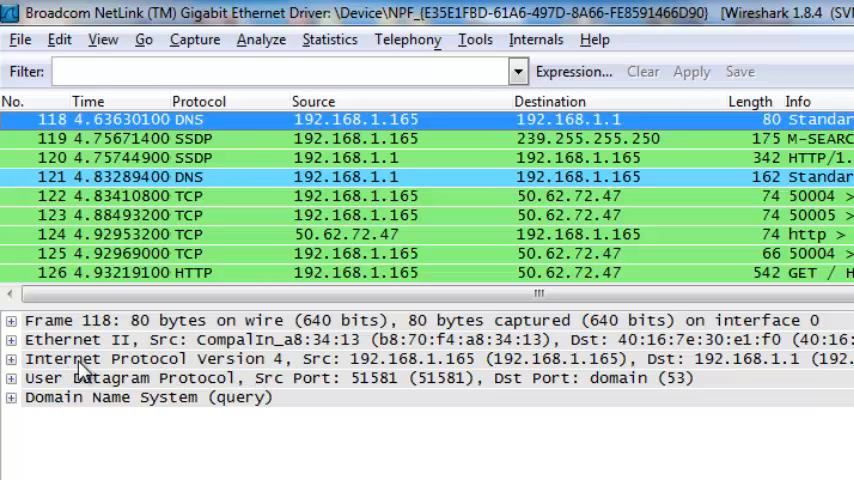
mouse_move(48, 348)
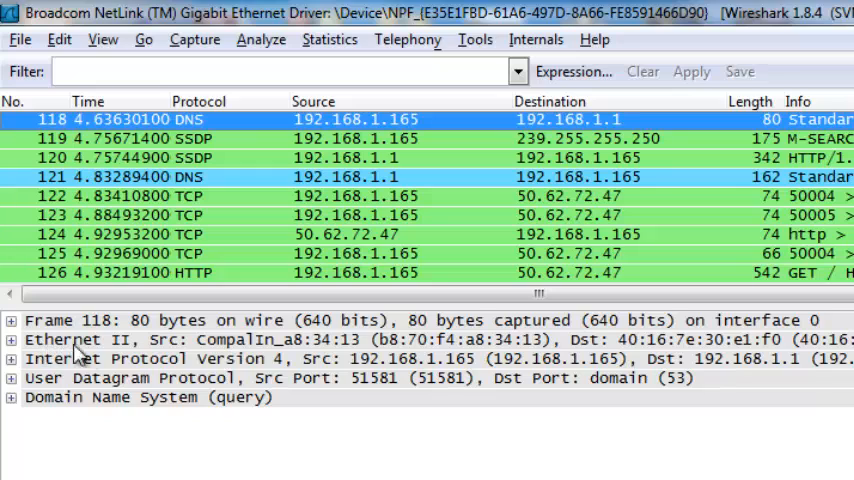
mouse_move(110, 352)
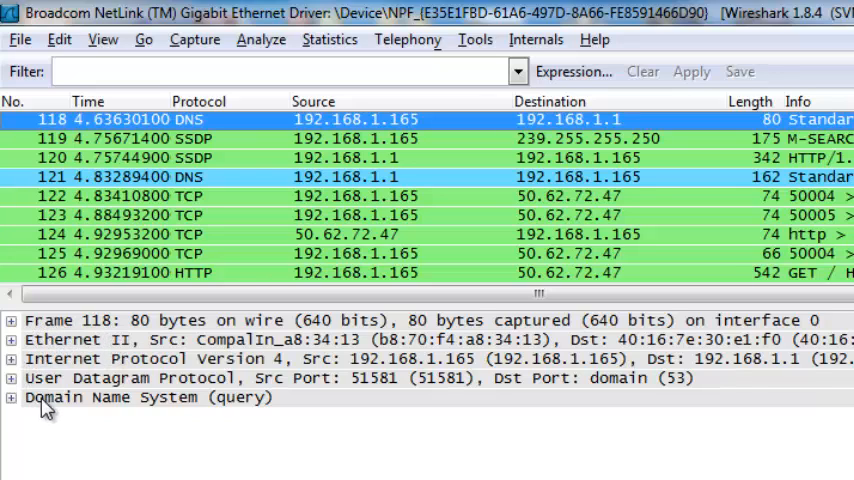
mouse_move(244, 340)
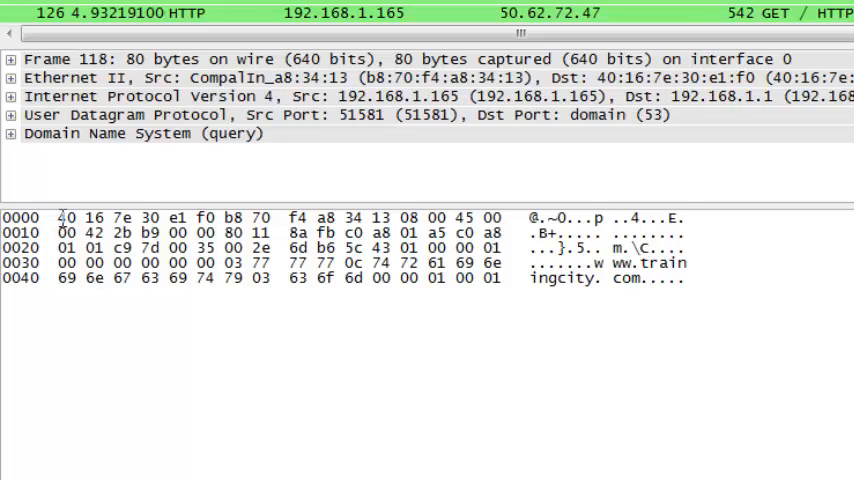
Step: Select packet 118's Ethernet II header so its fourteen bytes are highlighted in the hex view
left_click(12, 76)
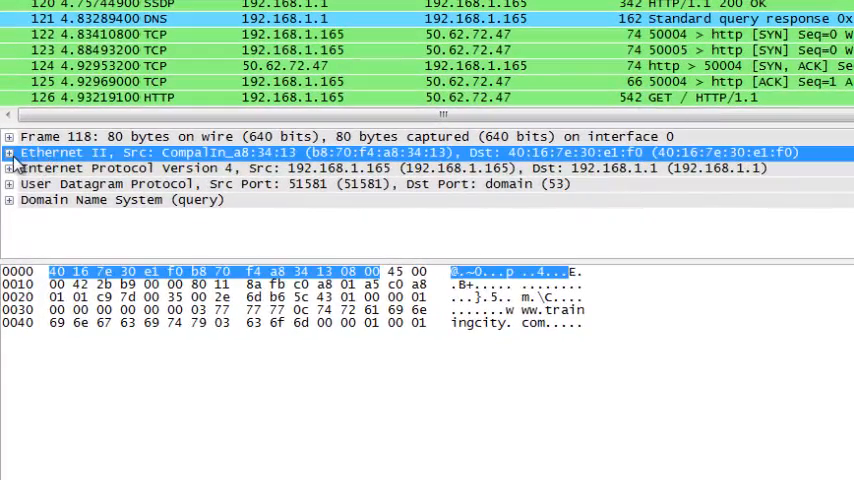
Step: Show the Ethernet II destination address field and its bytes, then collapse the header again
left_click(8, 152)
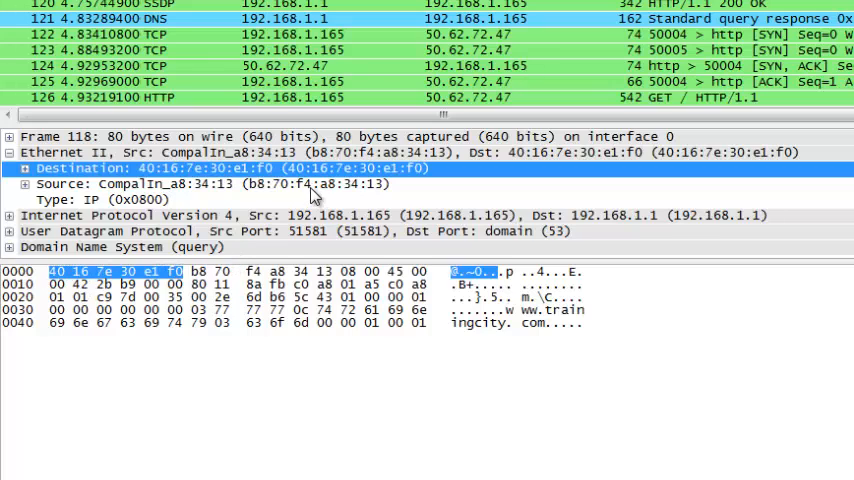
mouse_move(420, 178)
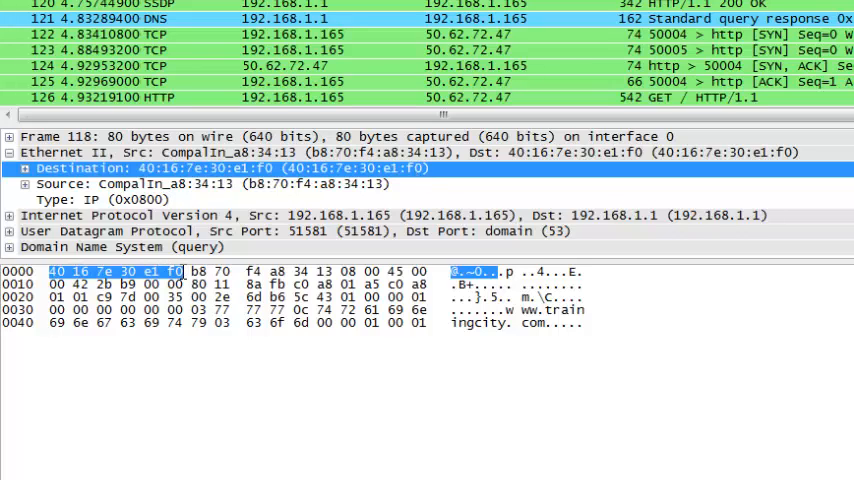
mouse_move(184, 246)
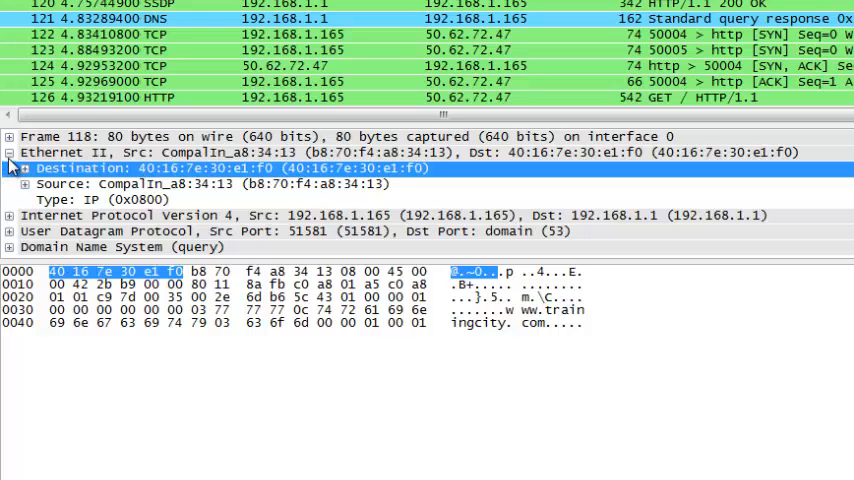
left_click(8, 152)
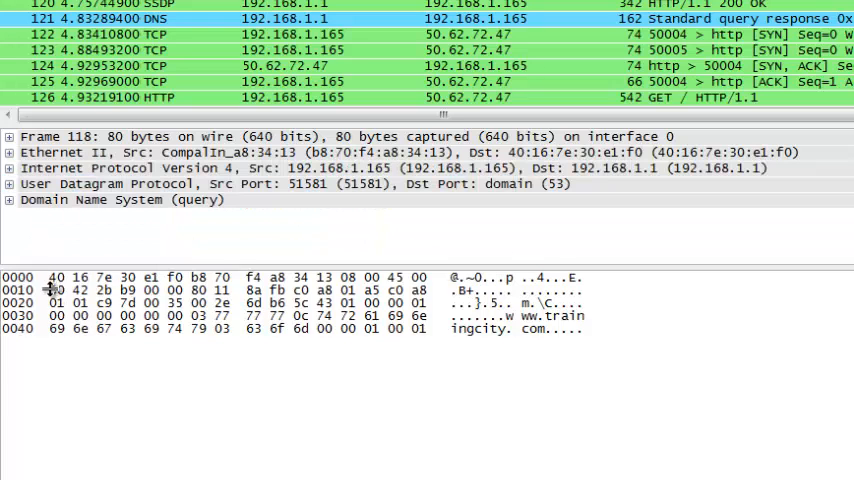
Step: Highlight the IPv4 Total Length, source, destination and Time to live bytes, then collapse the header
left_click(8, 168)
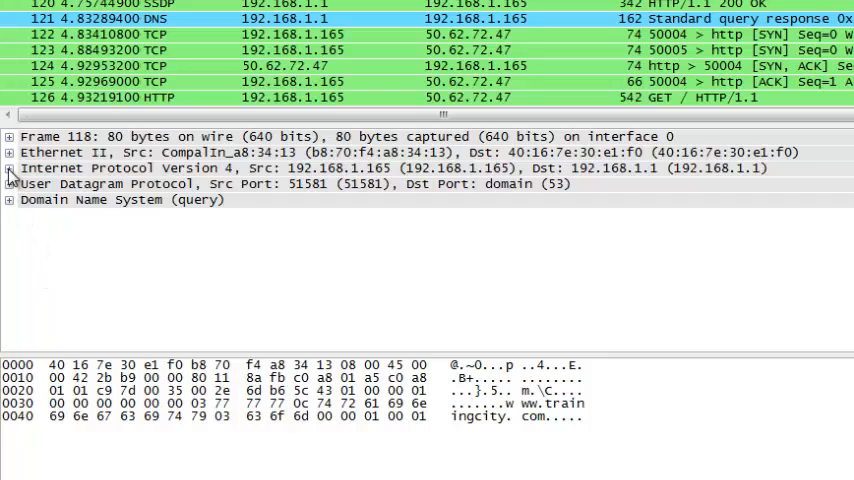
left_click(10, 168)
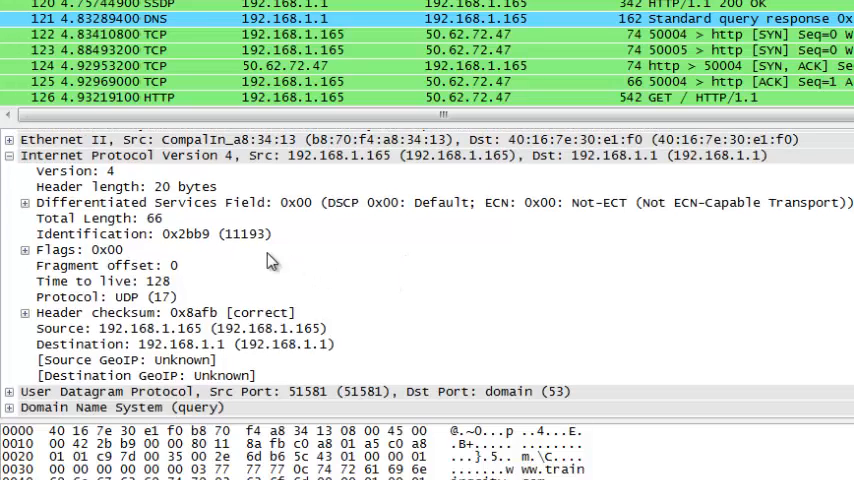
mouse_move(62, 196)
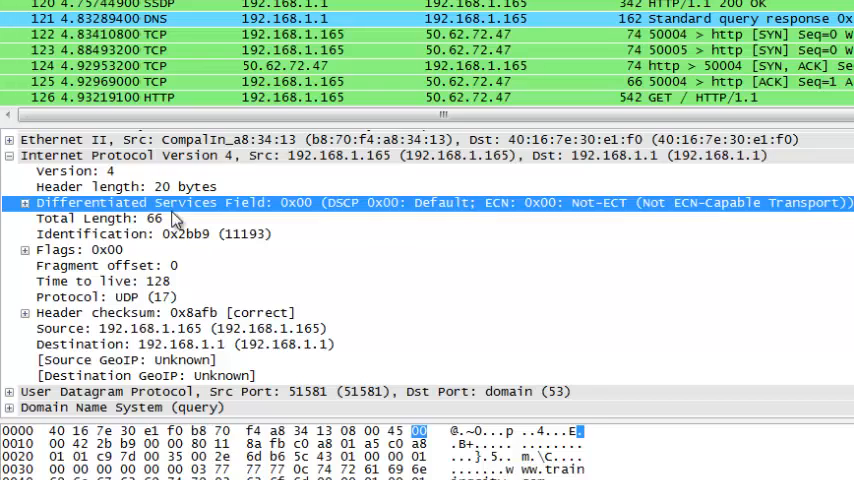
mouse_move(224, 236)
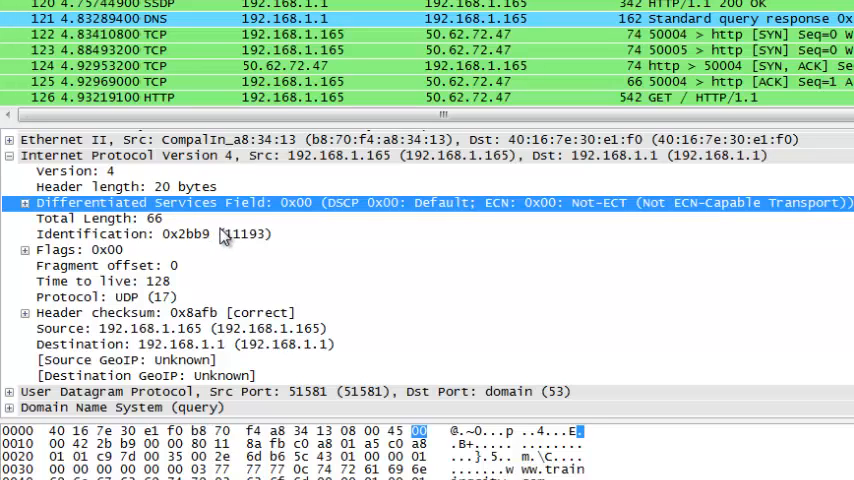
mouse_move(212, 270)
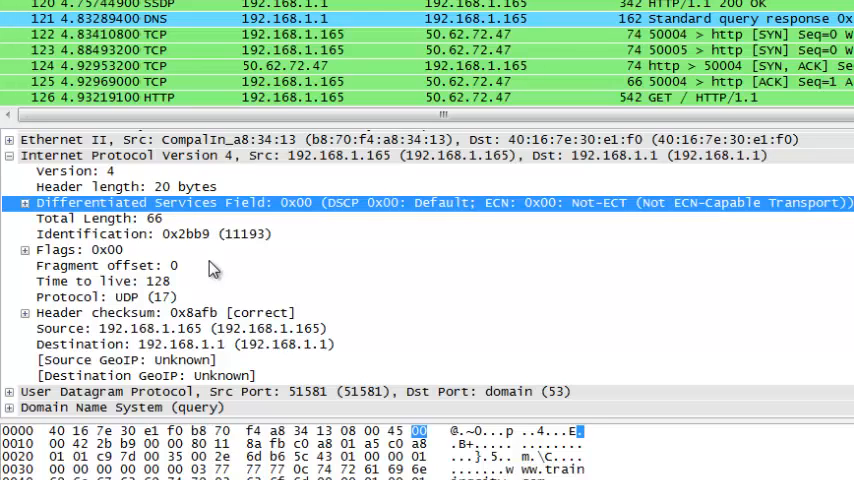
left_click(100, 218)
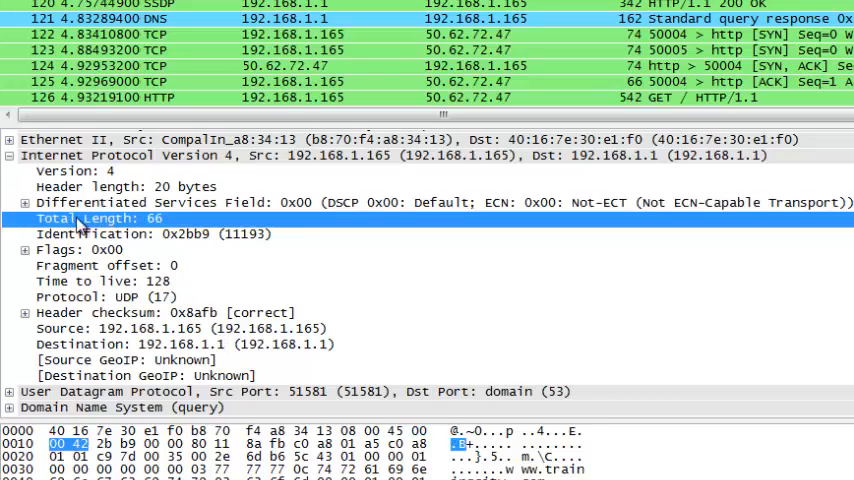
mouse_move(160, 224)
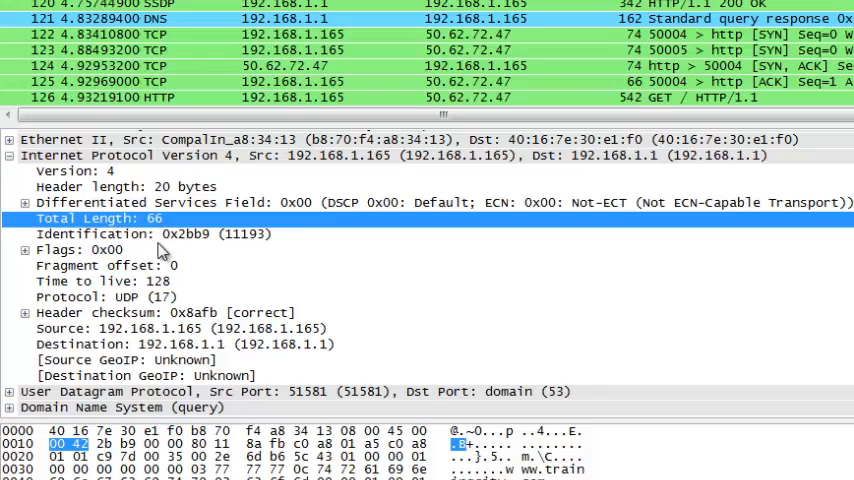
mouse_move(64, 336)
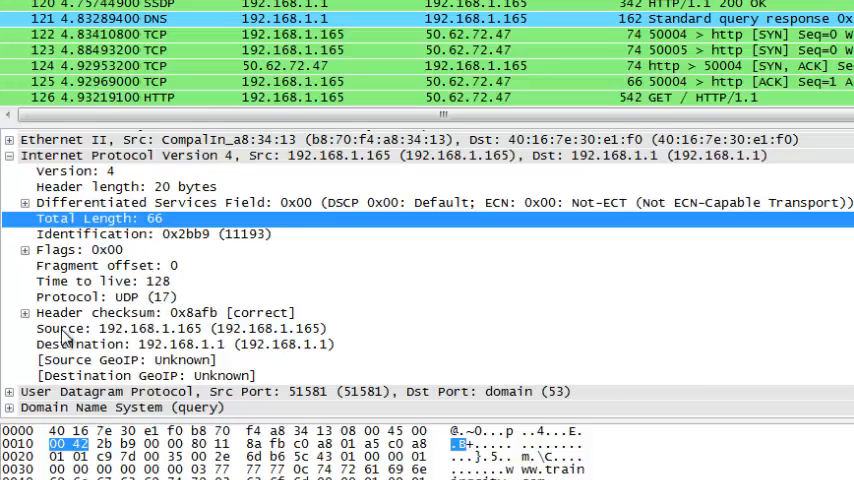
left_click(180, 328)
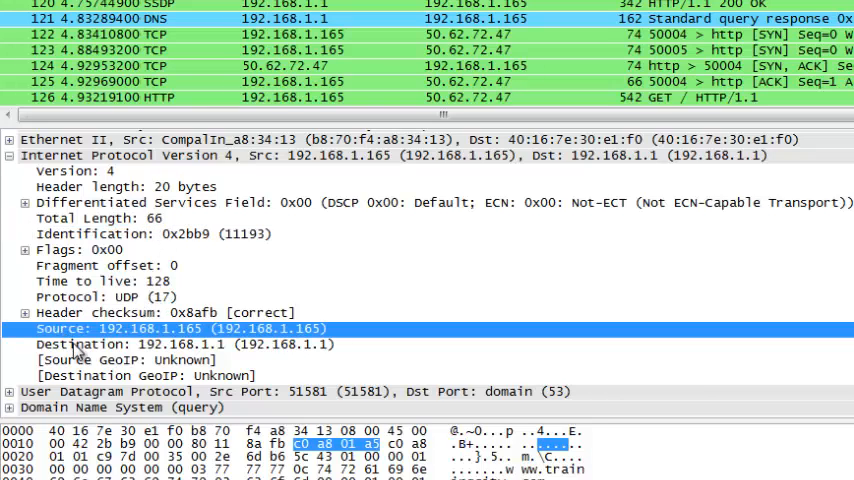
left_click(186, 344)
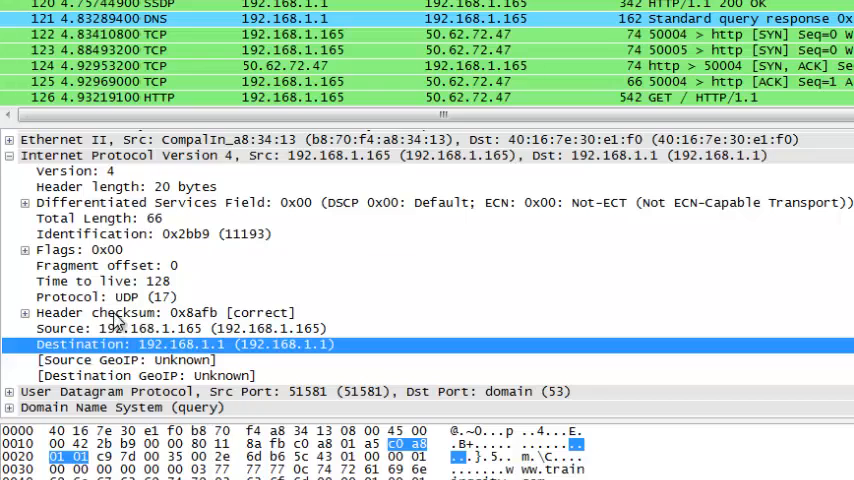
left_click(180, 328)
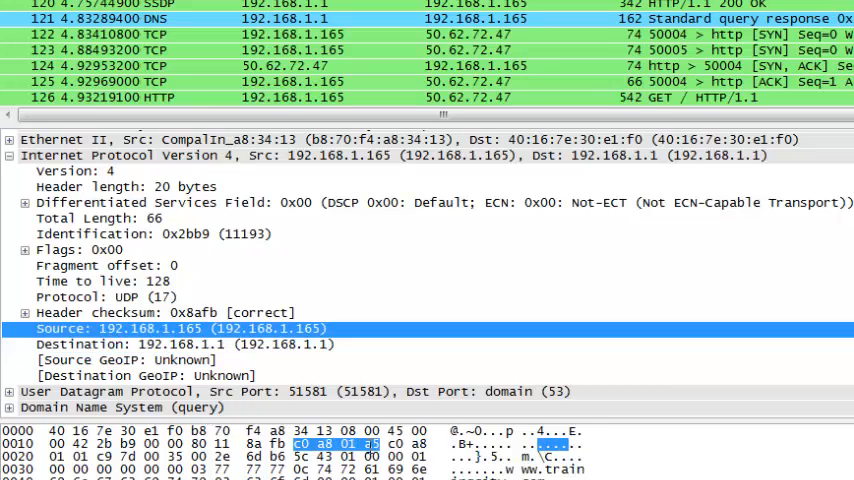
mouse_move(264, 232)
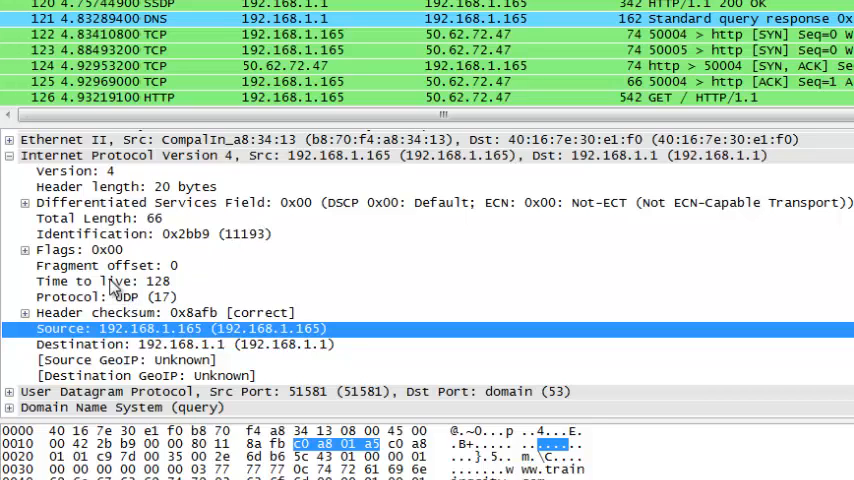
left_click(100, 280)
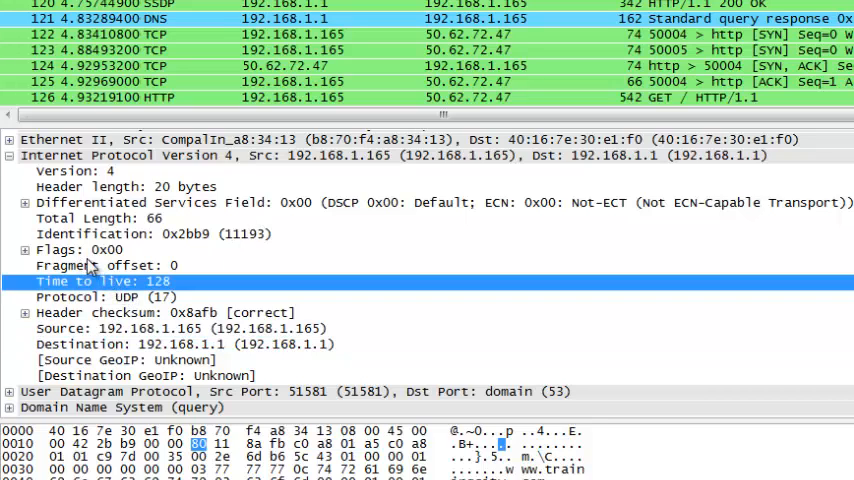
mouse_move(284, 256)
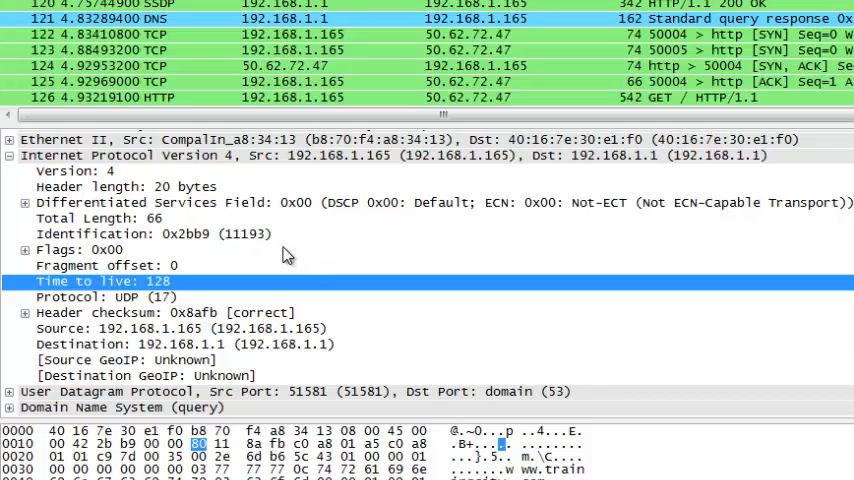
mouse_move(12, 162)
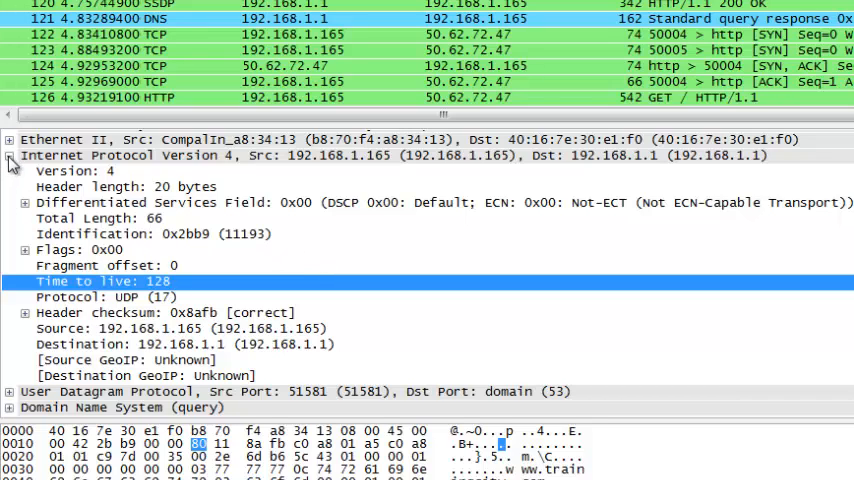
left_click(8, 156)
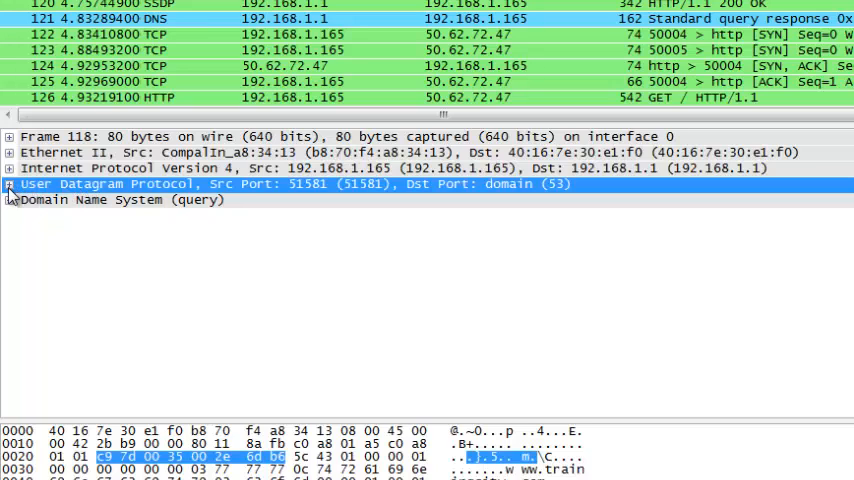
Step: Expand the UDP header (ports 51581 and 53) and highlight the destination port bytes
left_click(8, 184)
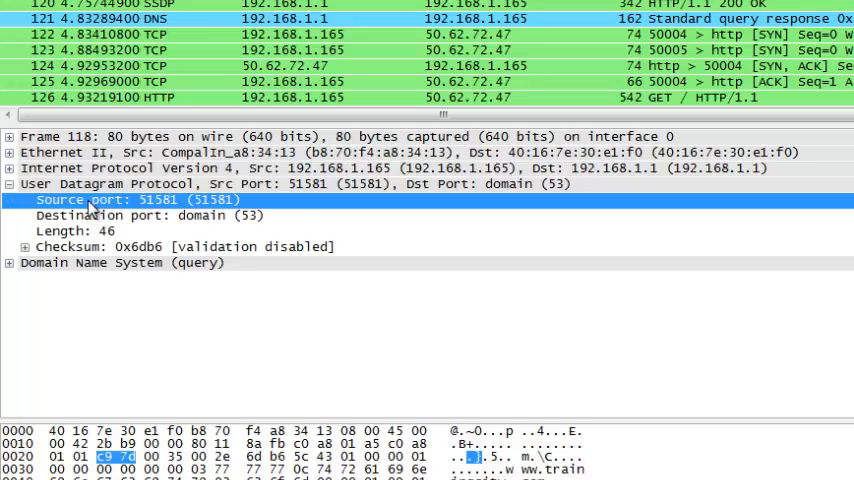
left_click(150, 216)
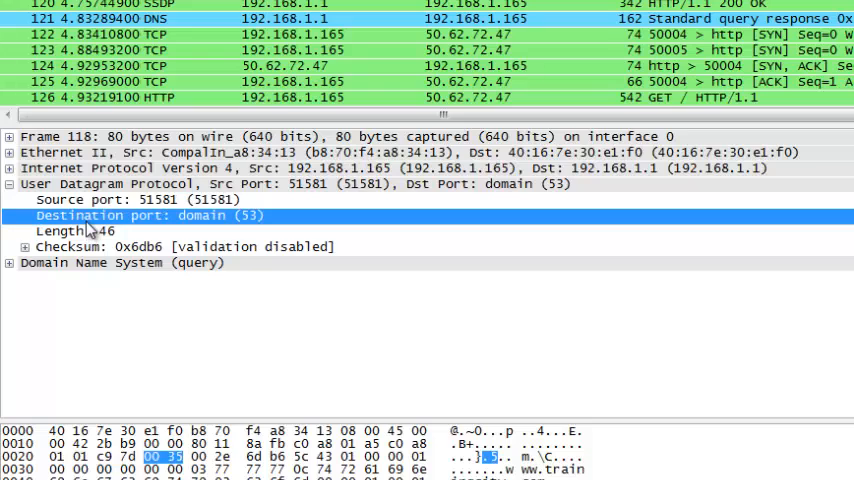
mouse_move(80, 200)
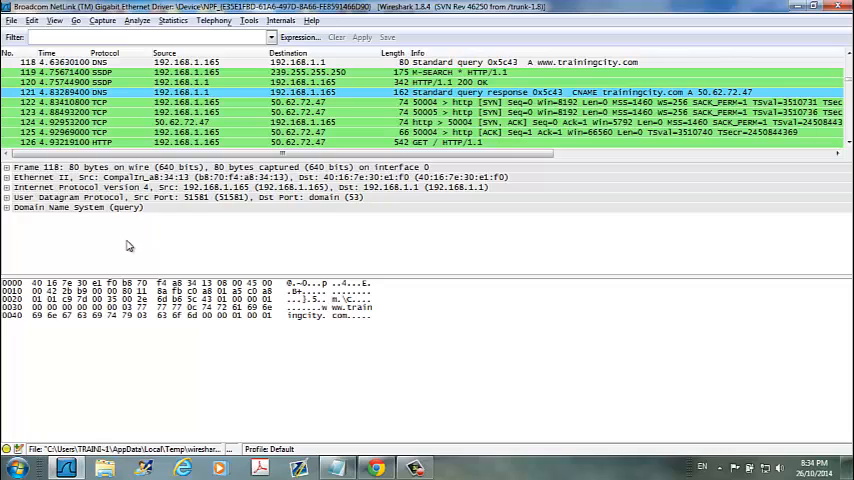
mouse_move(438, 52)
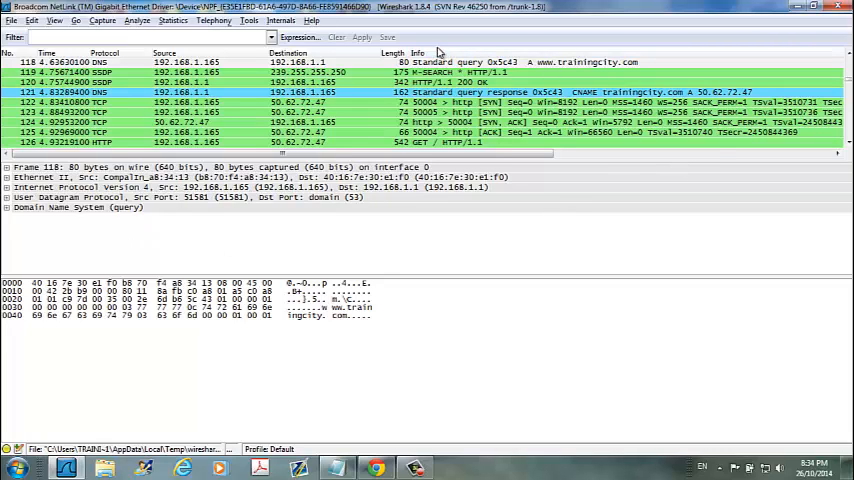